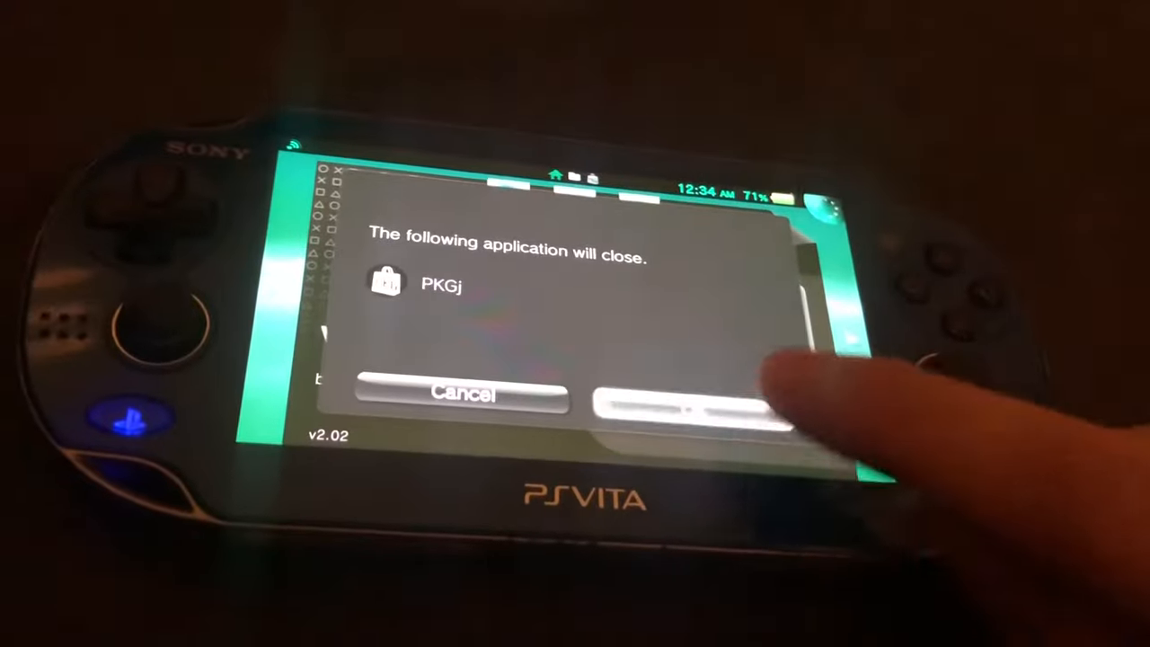
# Confirm the close-application dialog so PKGj shuts down.
pyautogui.click(683, 399)
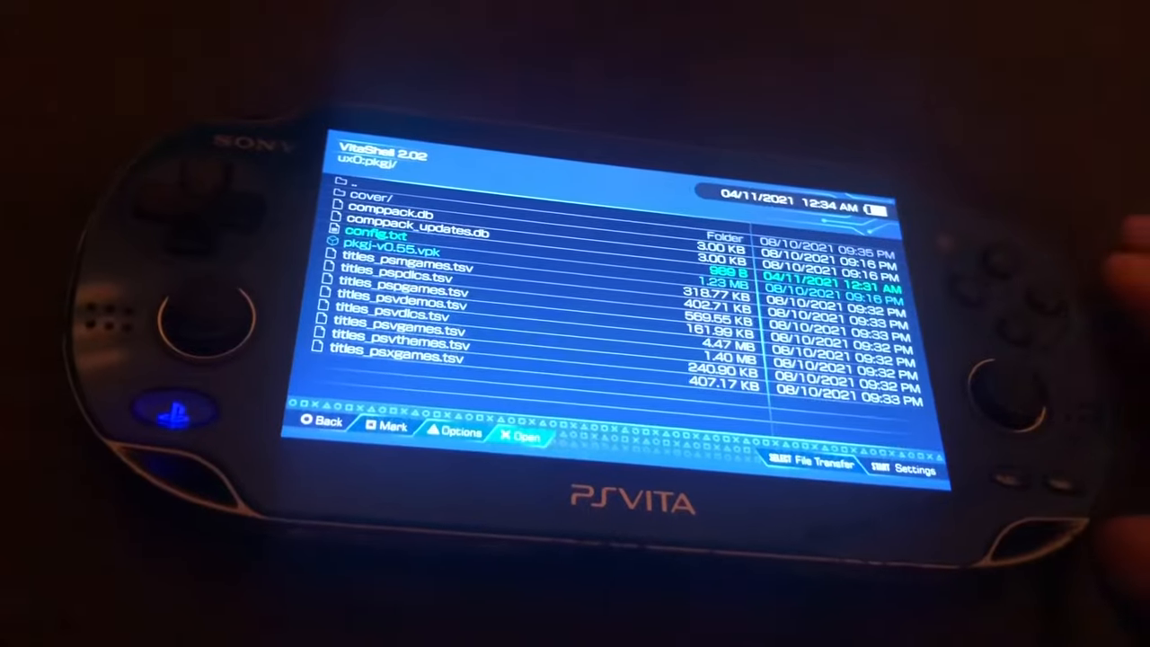
# Browse into the ux0:pkgj folder where config.txt is listed.
pyautogui.click(370, 233)
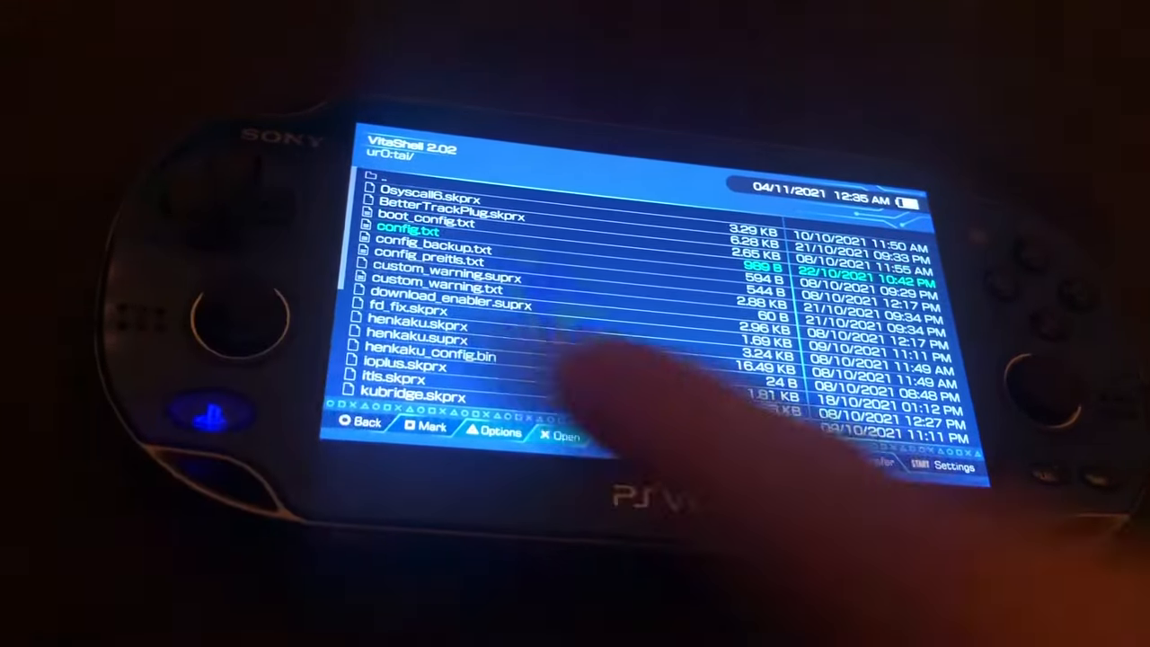
# Leave VitaShell for the home screen and bring up PKGj v0.55's LiveArea page.
pyautogui.click(410, 230)
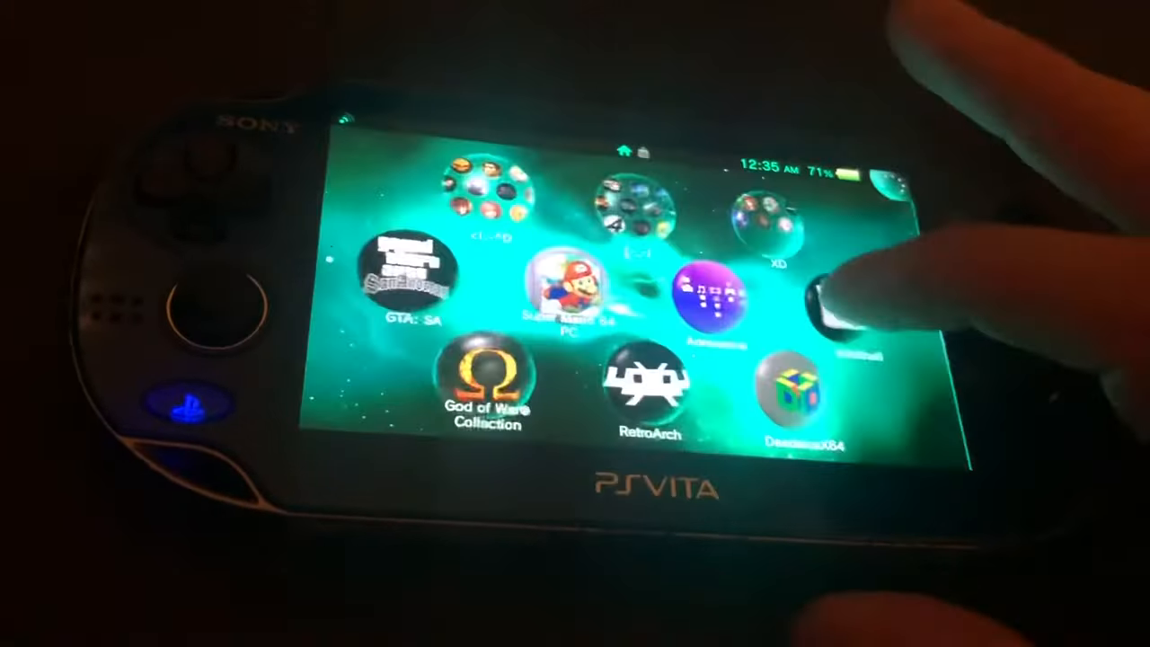
pyautogui.click(818, 314)
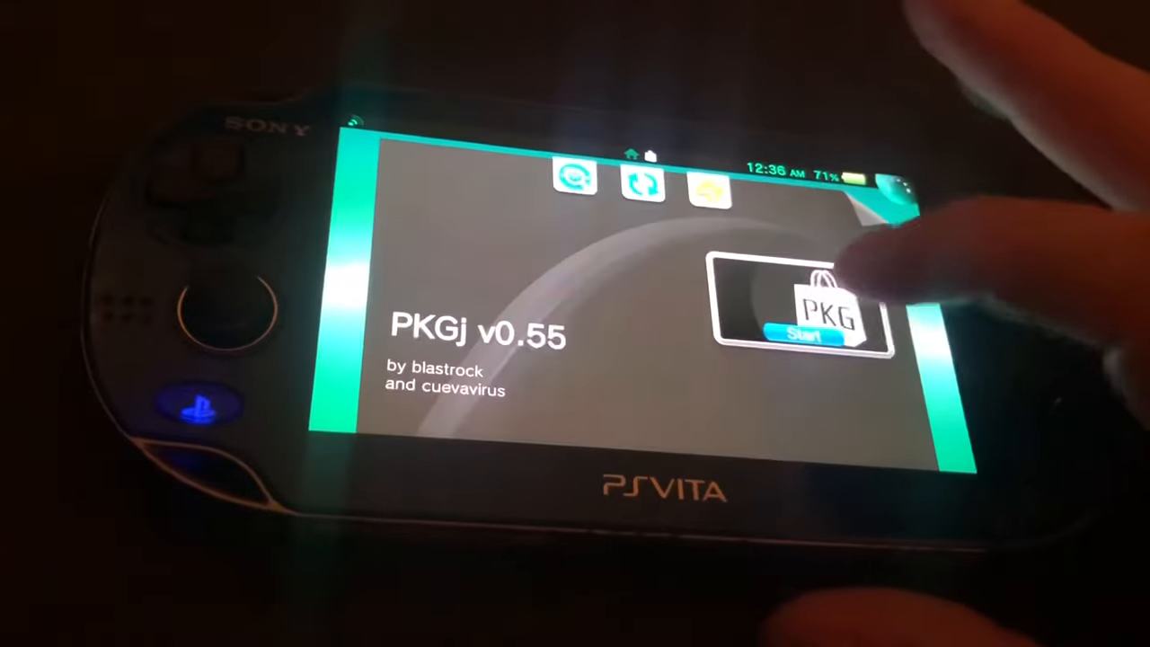